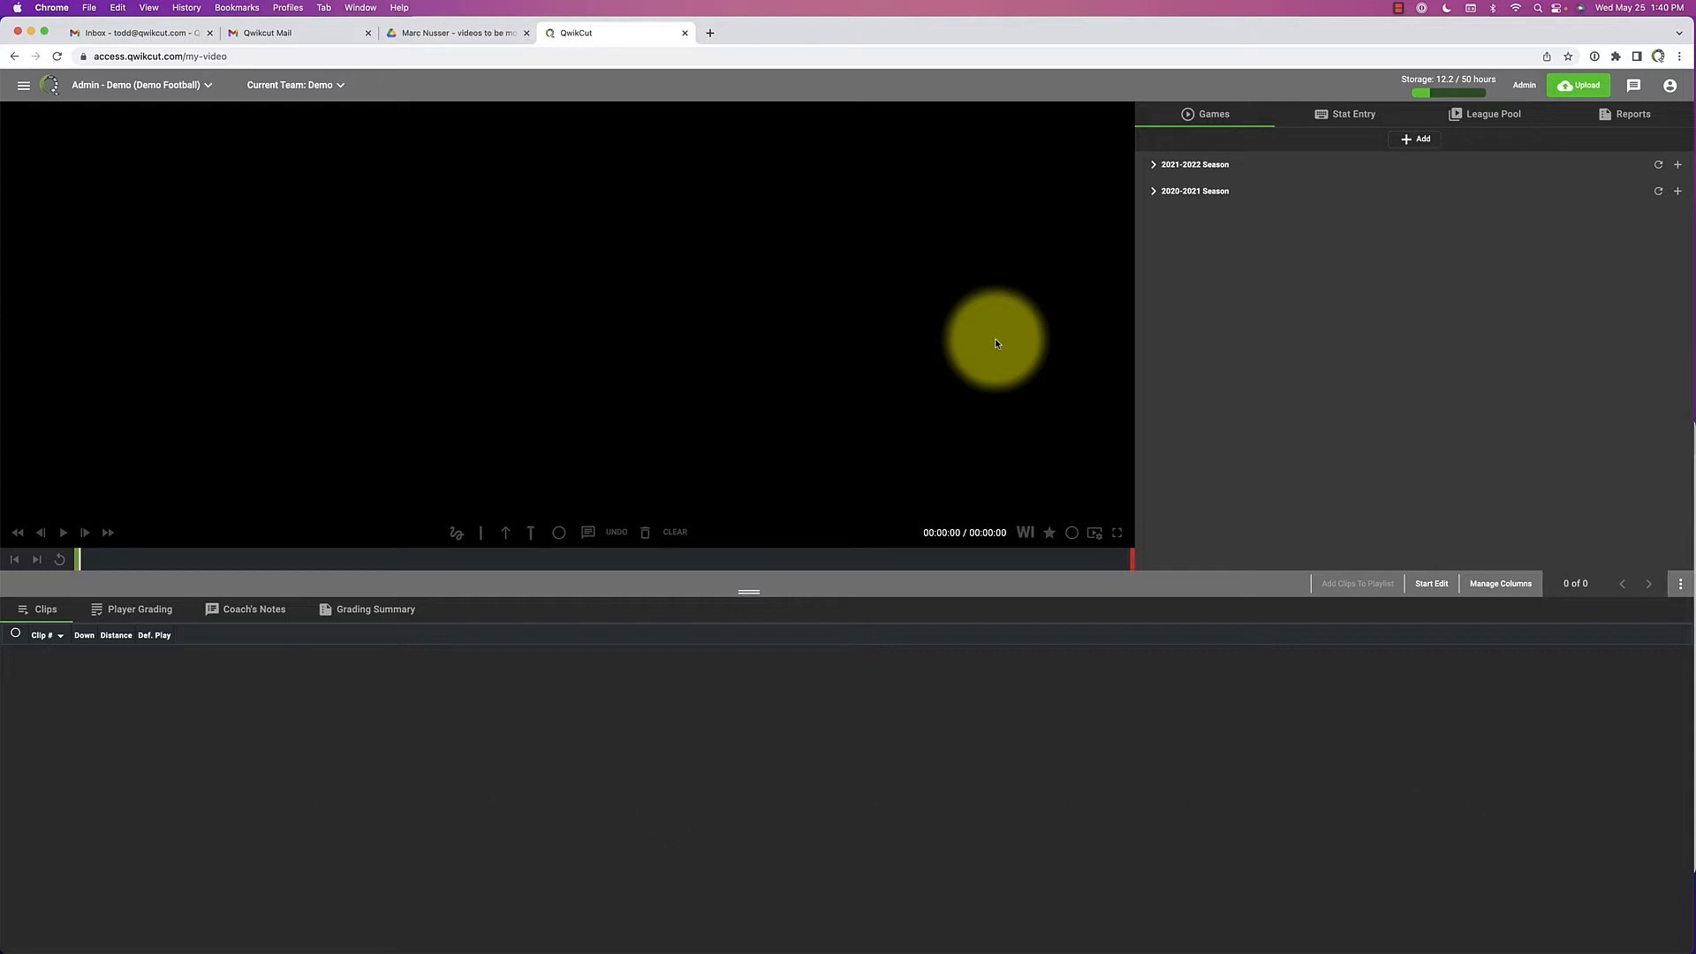
{"action": "mouse_move", "coordinate": [1133, 300]}
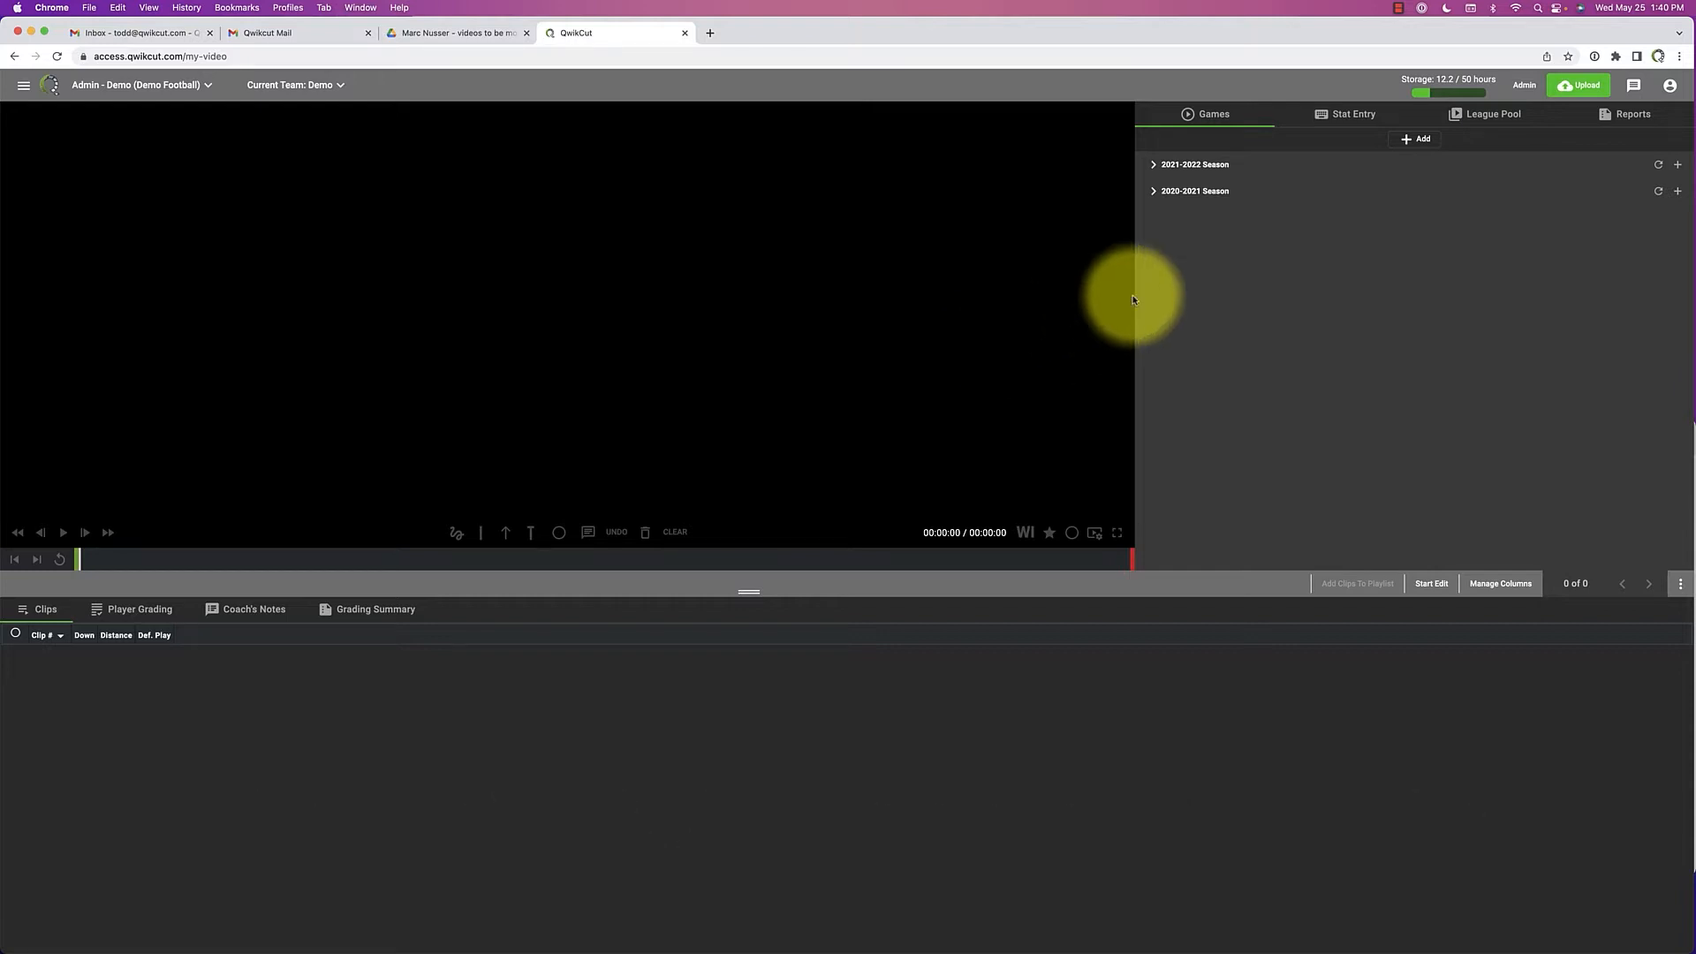
- Expand the 2020-2021 Season in the Games panel to reveal its game folders
{"action": "left_click", "coordinate": [1194, 190]}
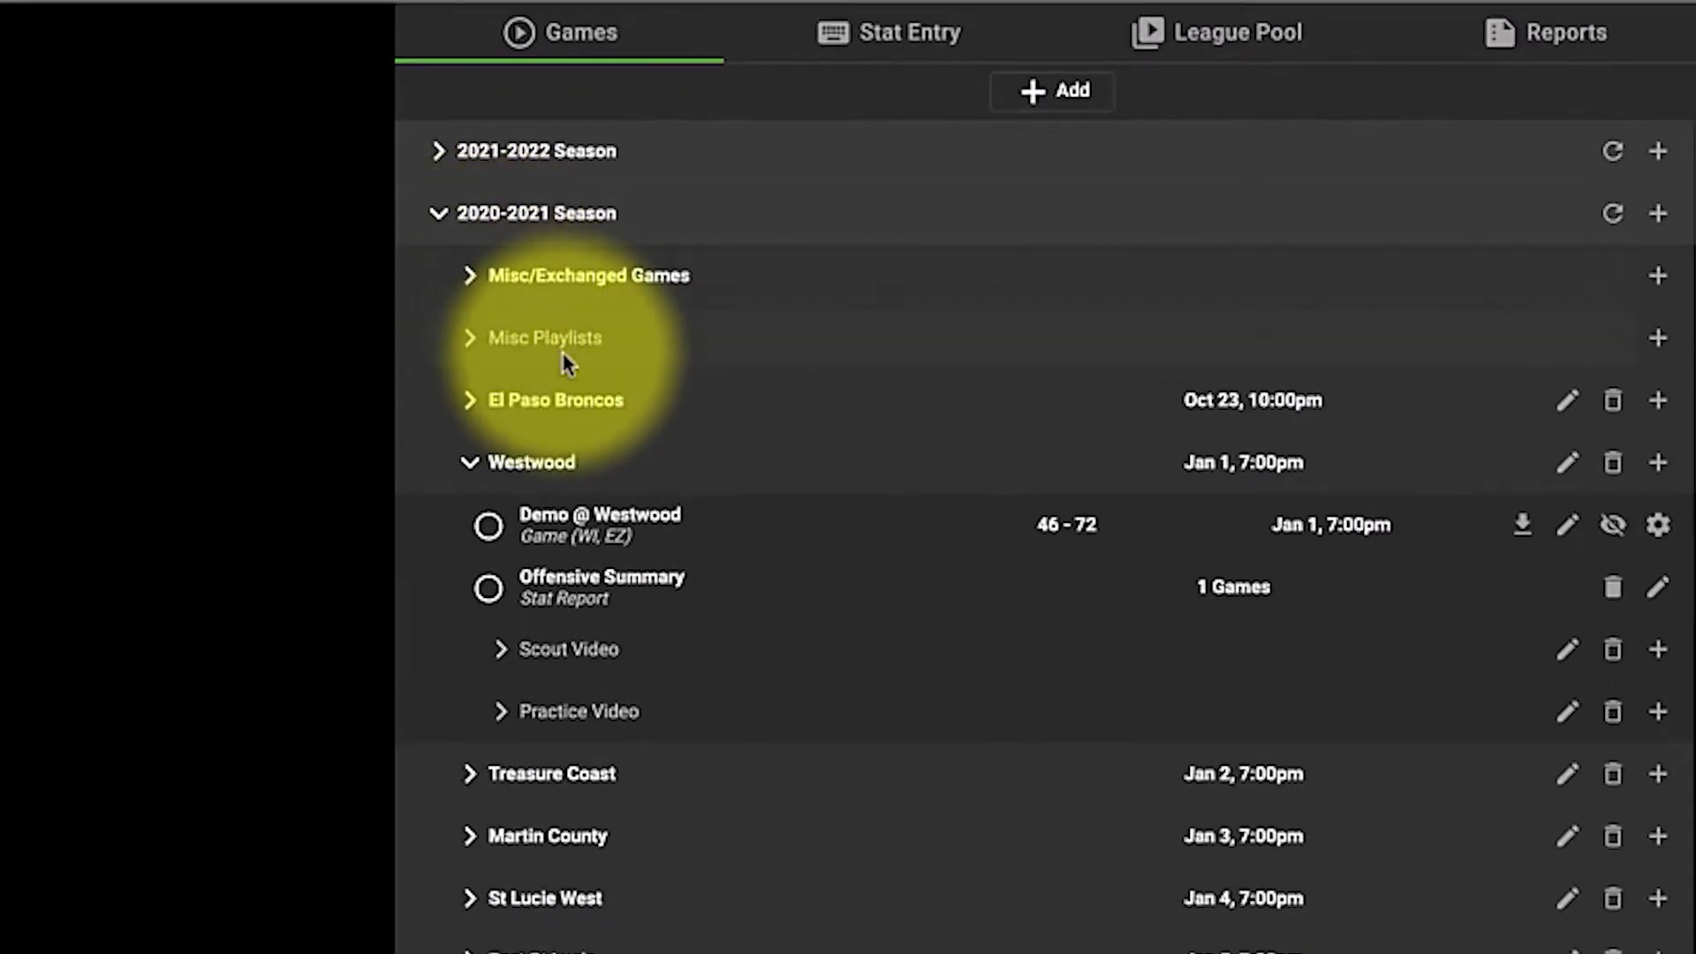
{"action": "mouse_move", "coordinate": [638, 555]}
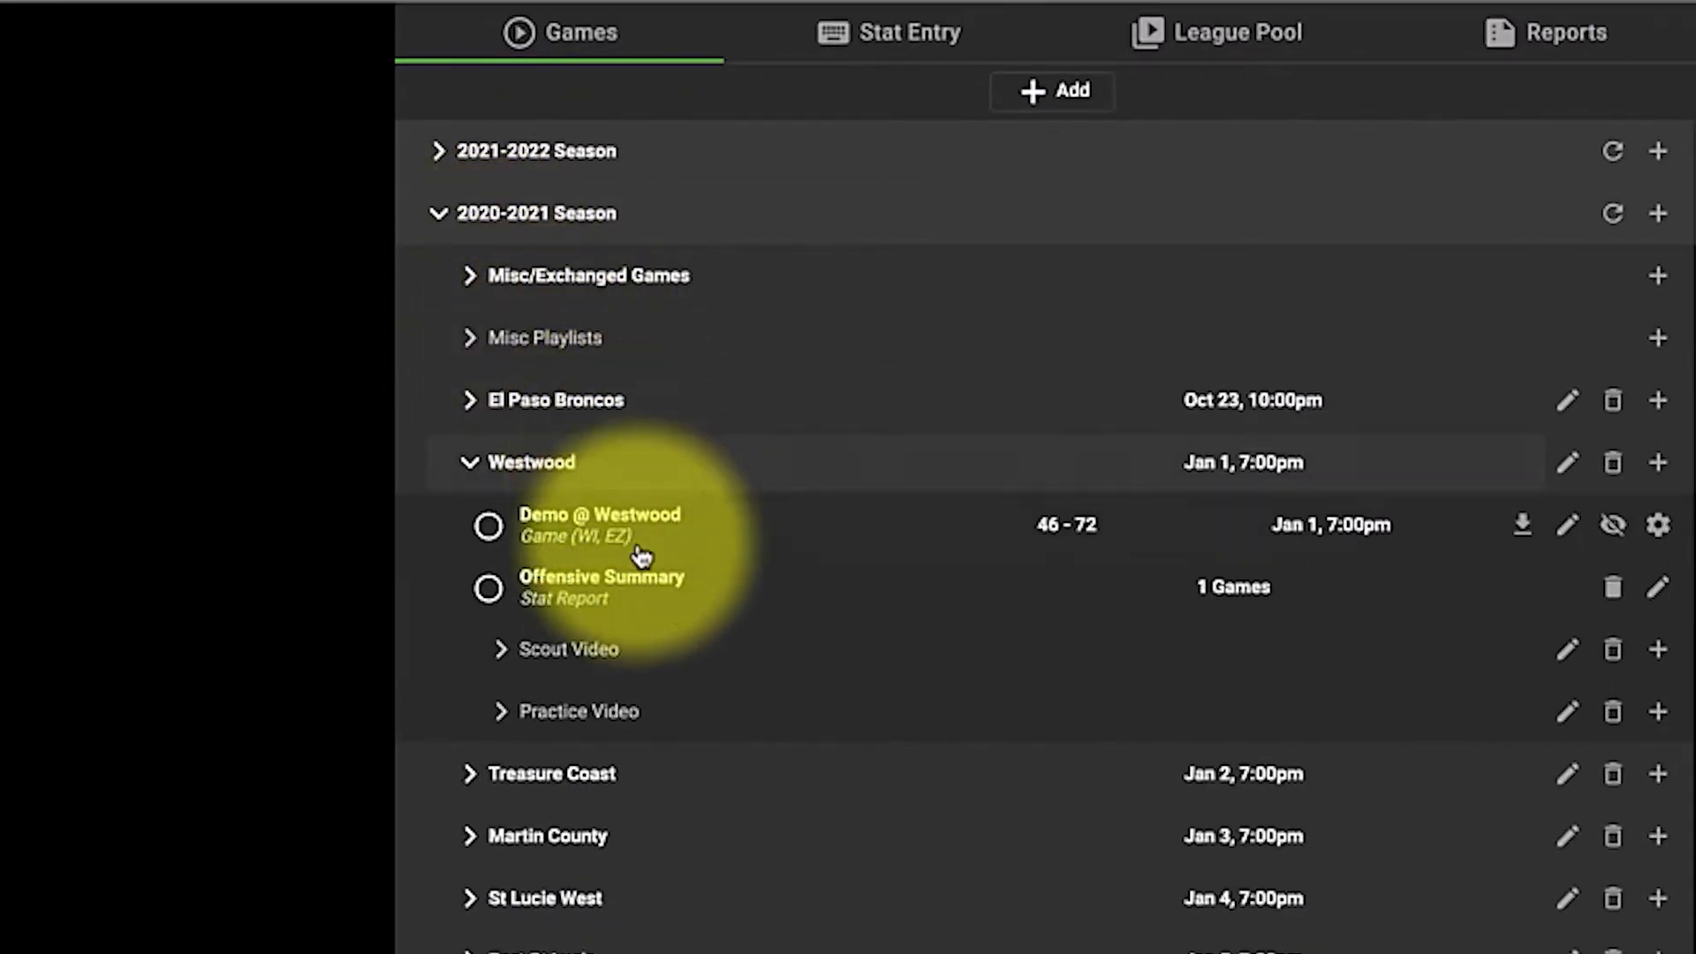
{"action": "mouse_move", "coordinate": [613, 738]}
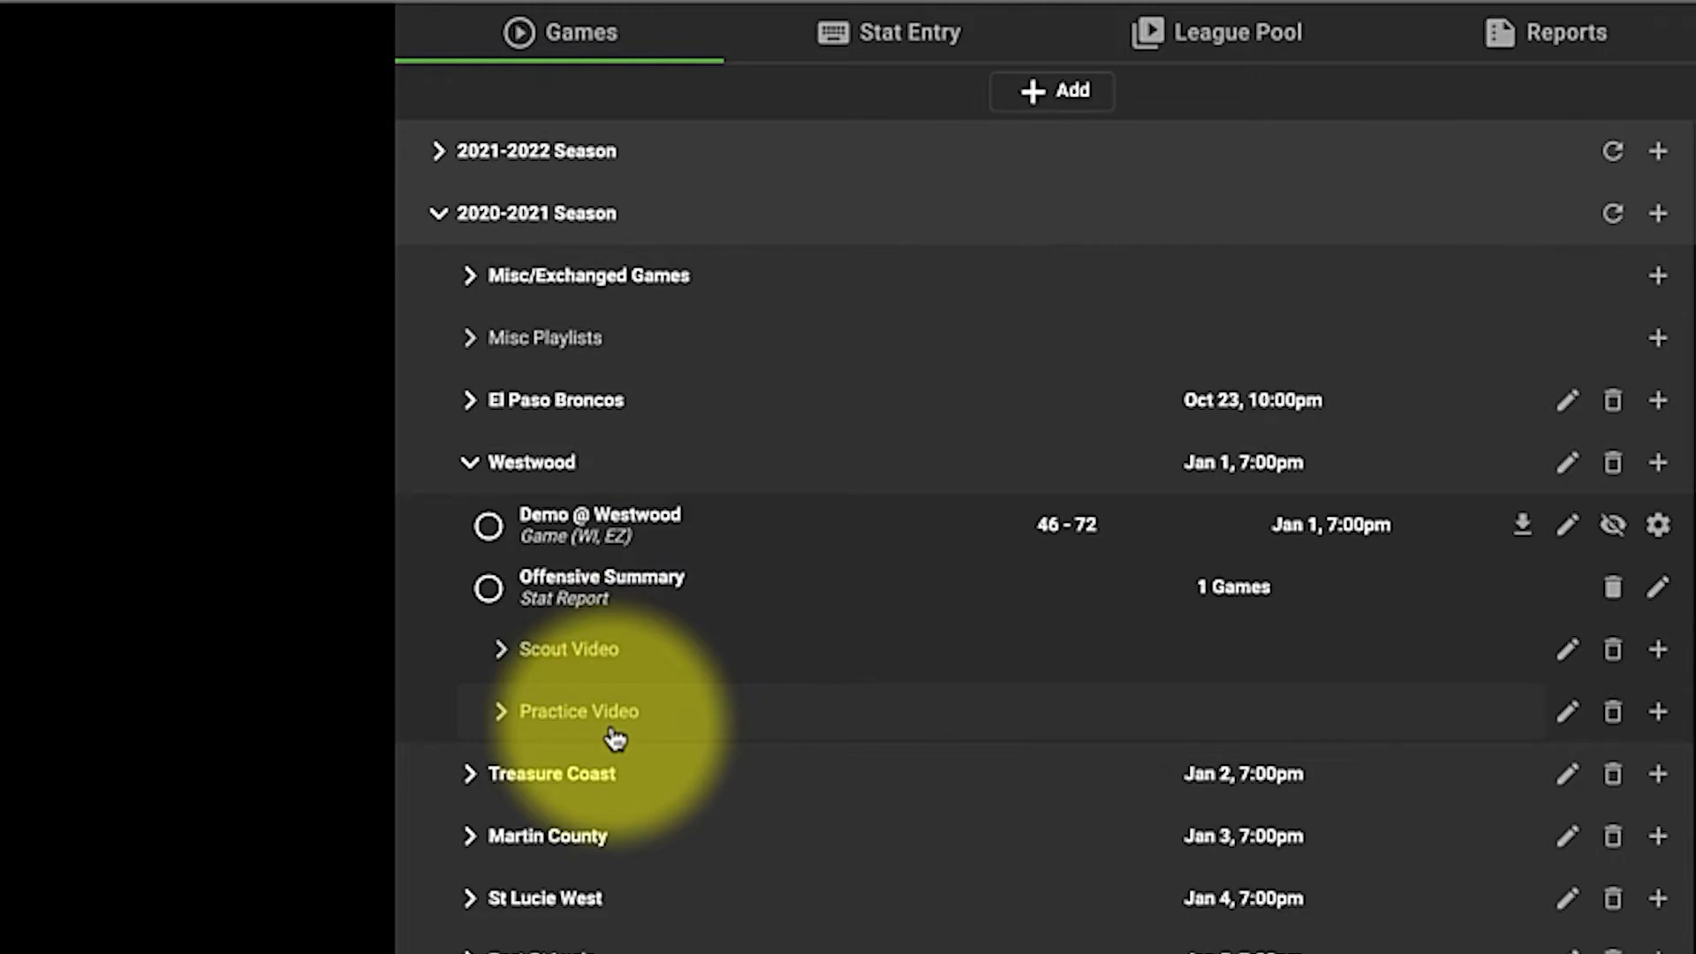
{"action": "mouse_move", "coordinate": [618, 653]}
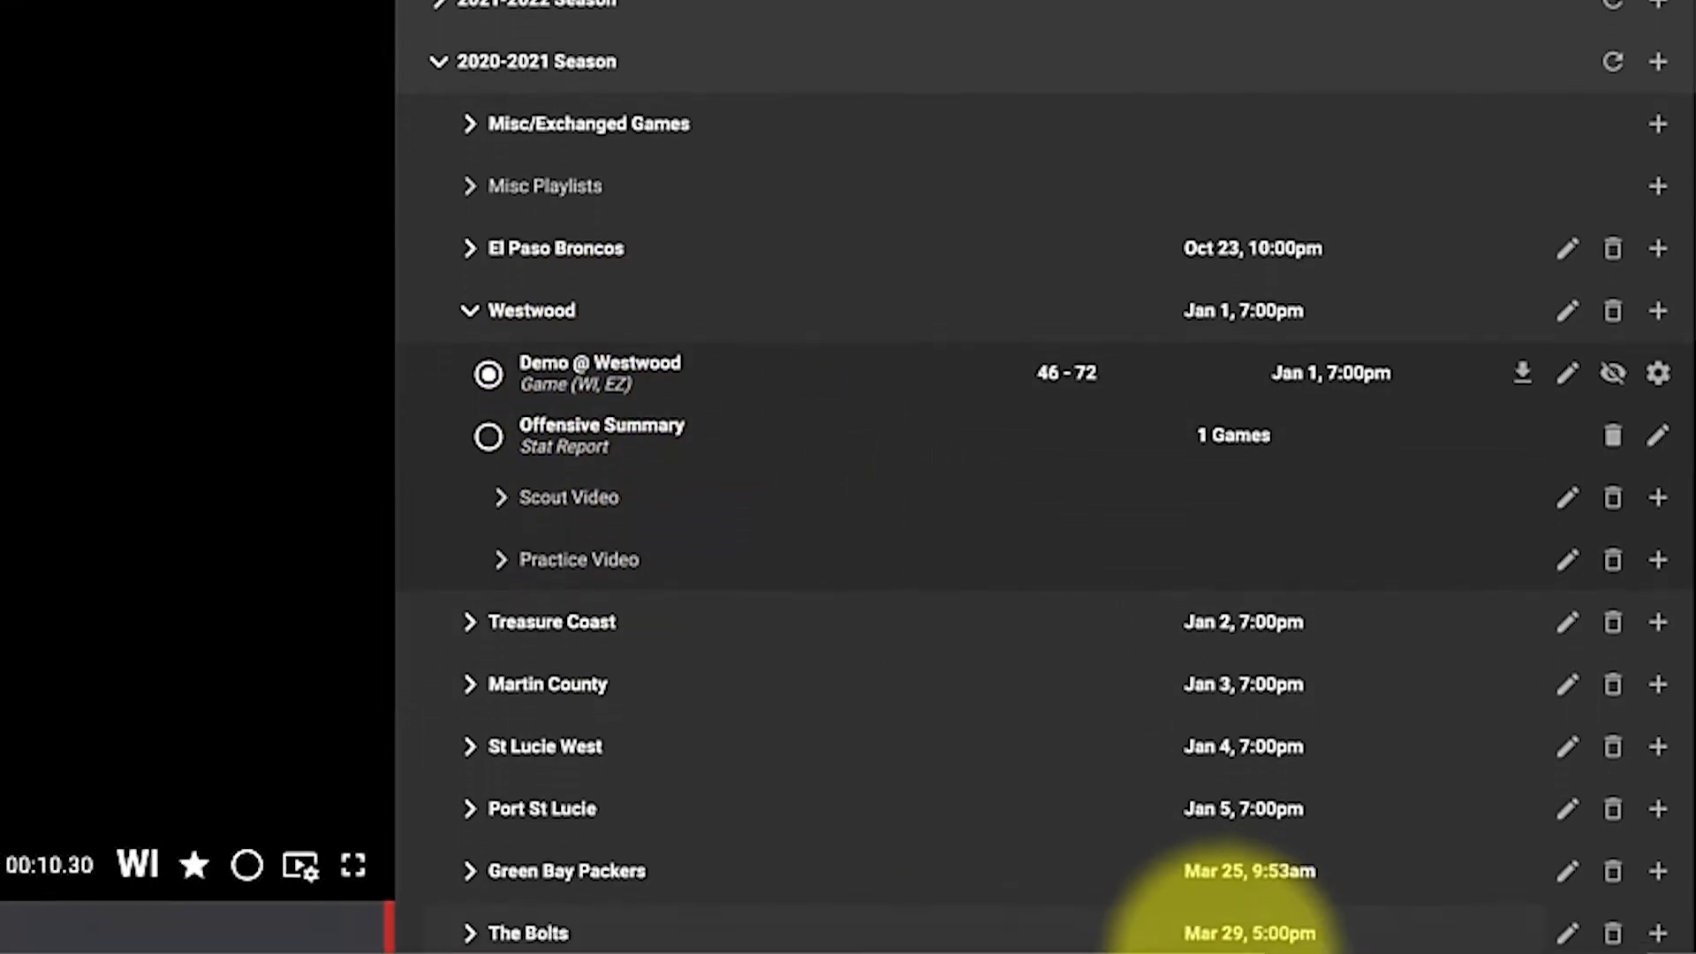
- Select Demo @ Westwood so its video loads above the clip table of plays
{"action": "left_click", "coordinate": [1164, 777]}
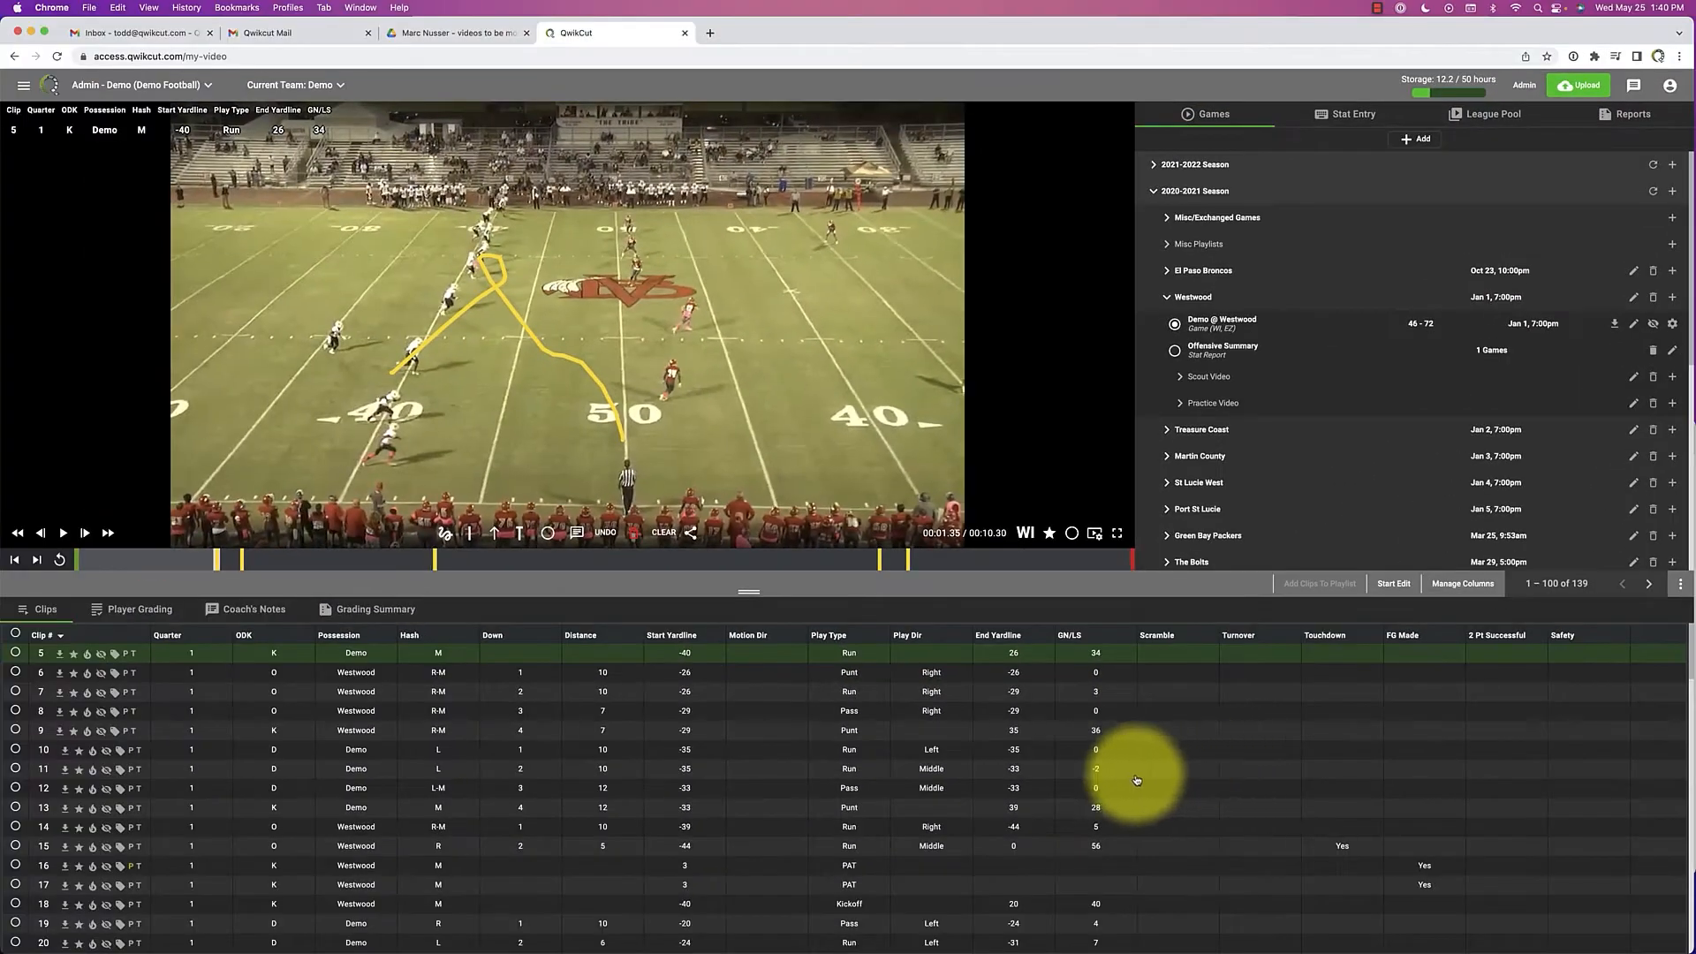
{"action": "mouse_move", "coordinate": [995, 778]}
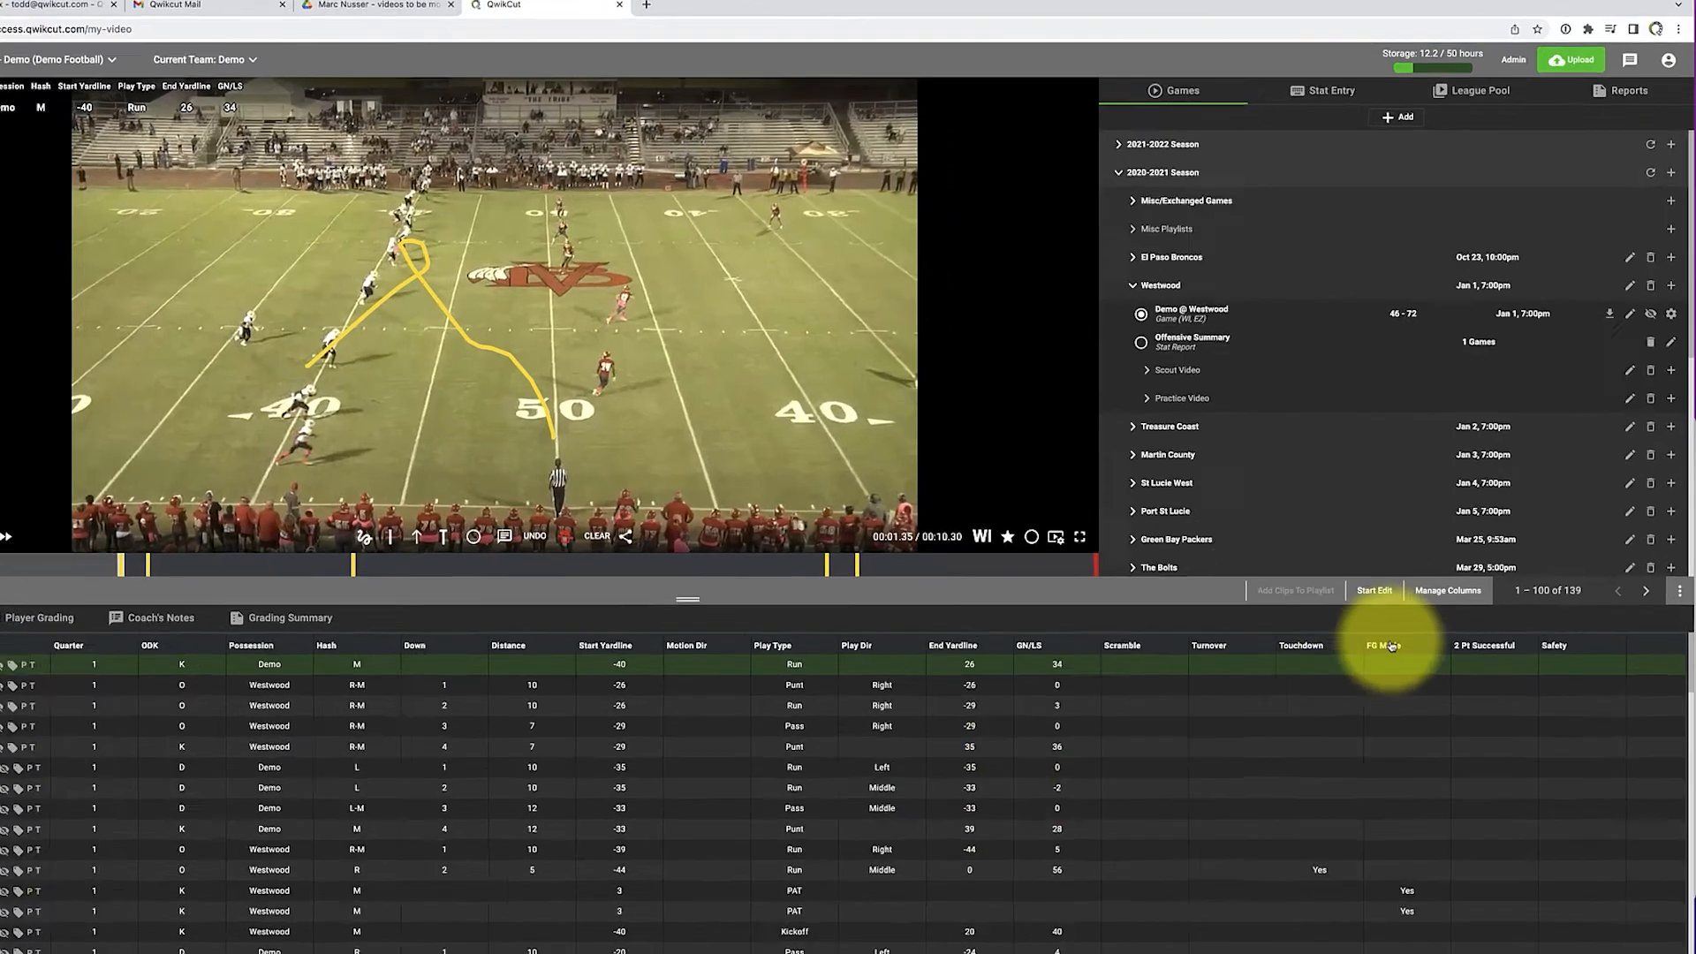
- Switch the clip table to the Advanced preset via Manage Columns, revealing formation, backfield, jersey and kick columns
{"action": "left_click", "coordinate": [1446, 590]}
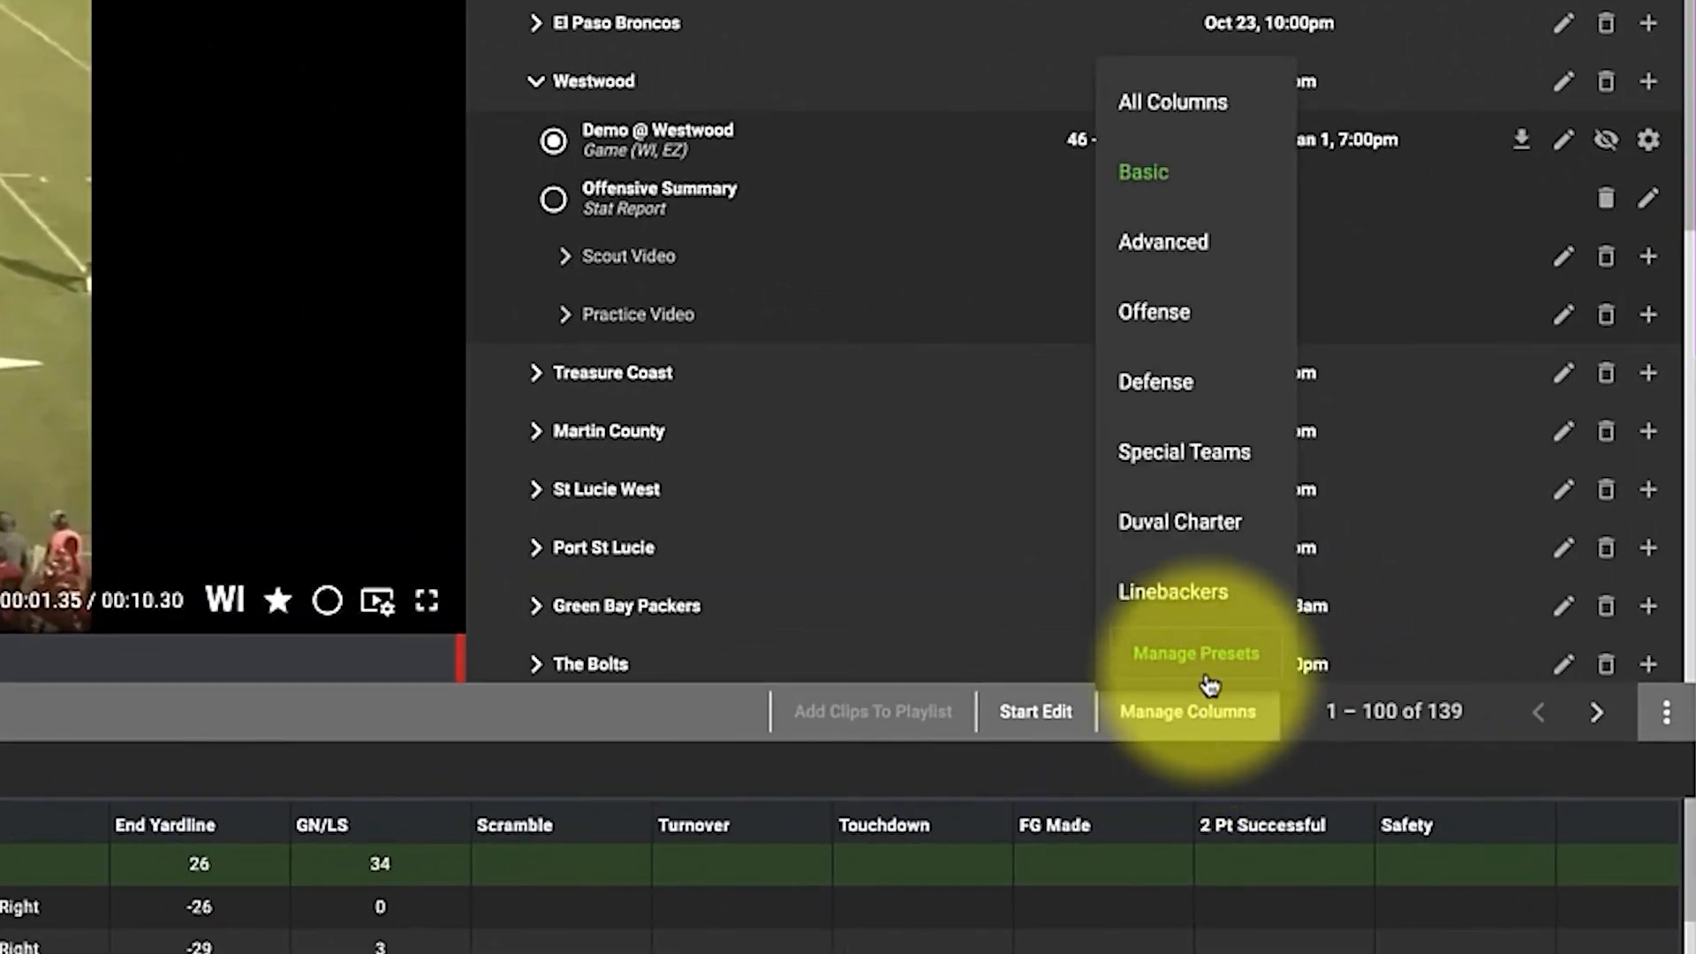
{"action": "mouse_move", "coordinate": [1164, 242]}
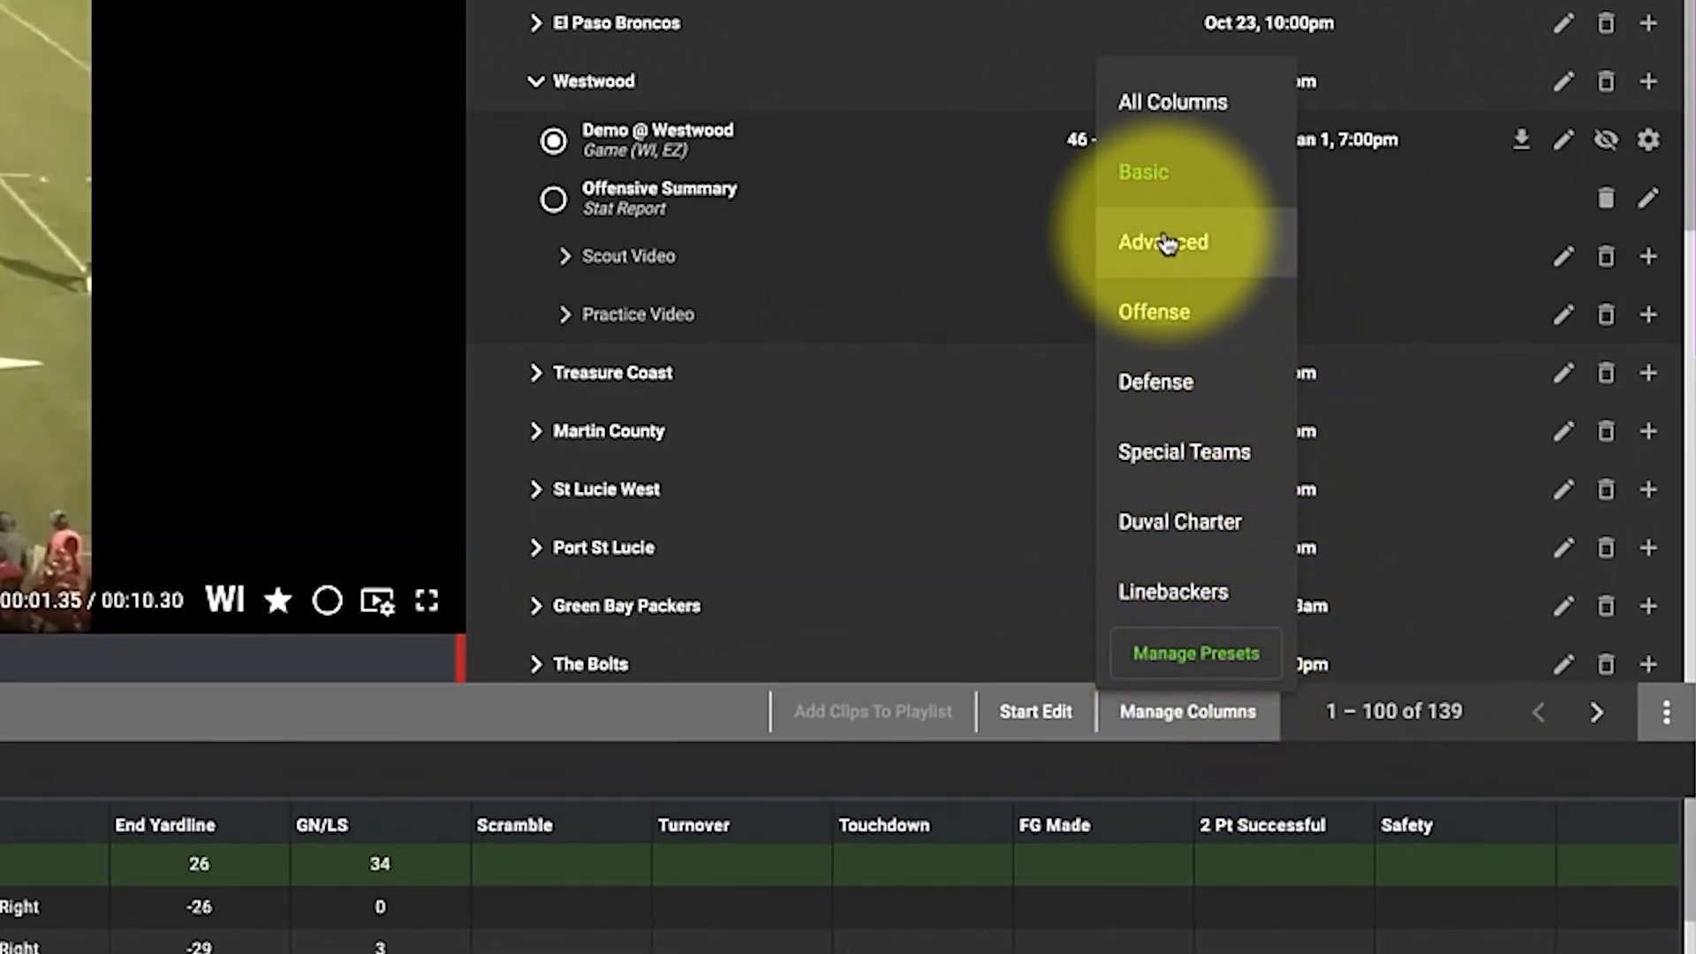
{"action": "left_click", "coordinate": [1164, 242]}
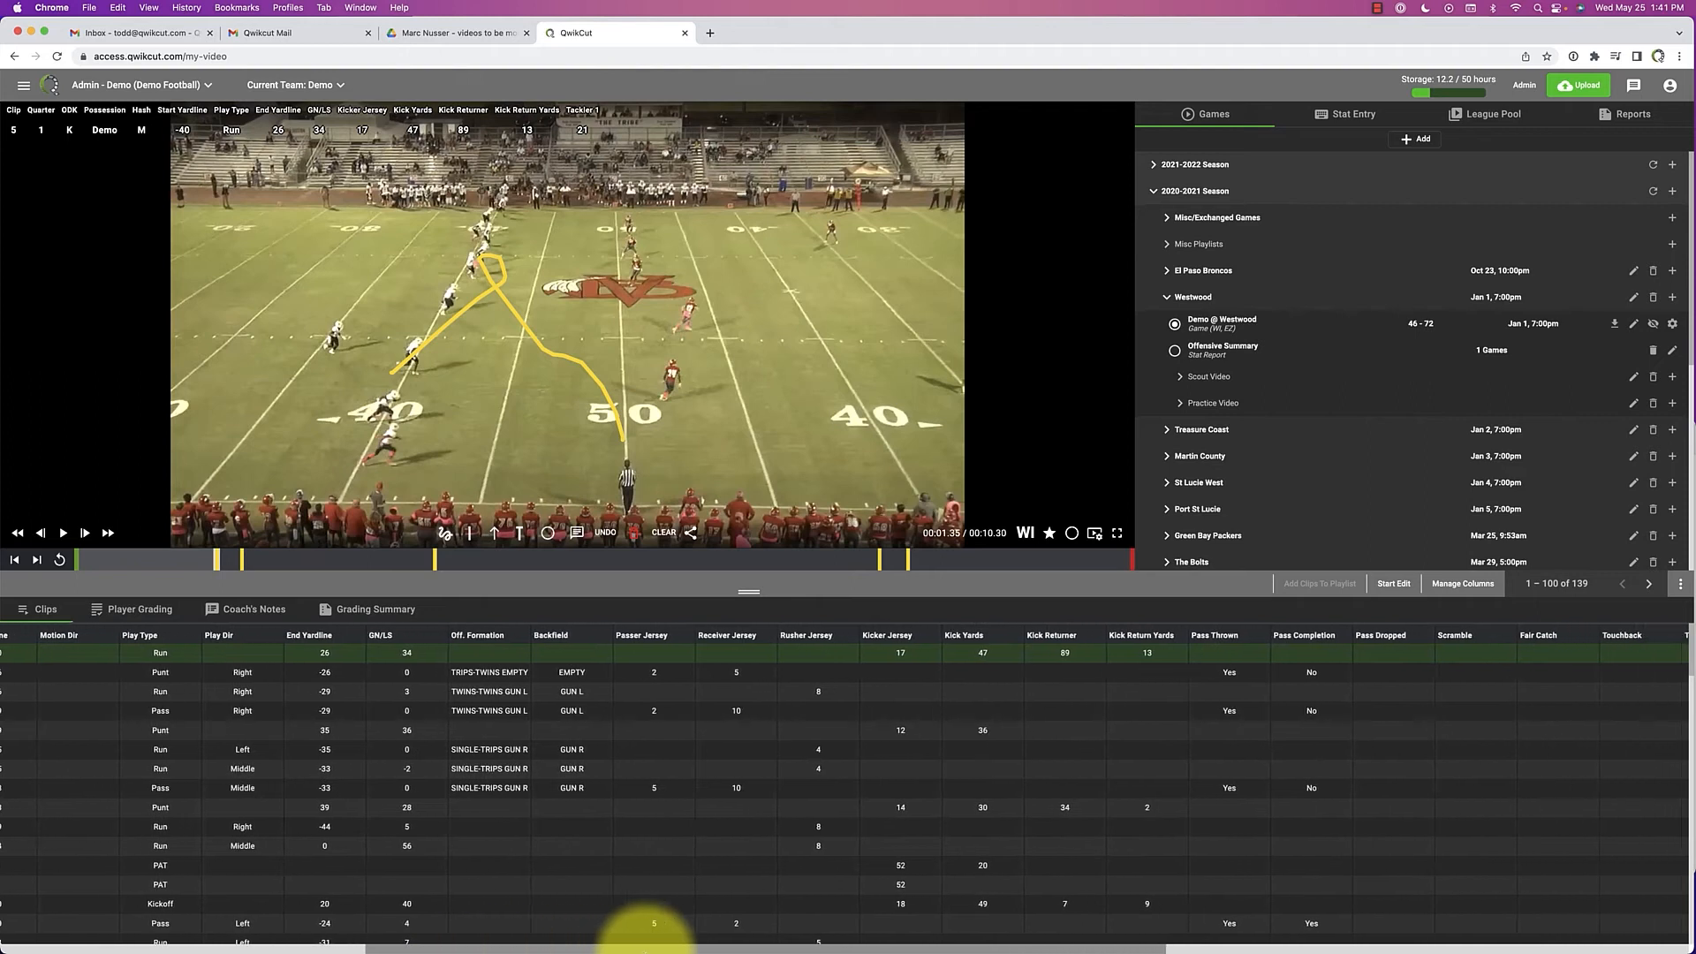
{"action": "scroll", "scroll_direction": "left", "scroll_amount": 3}
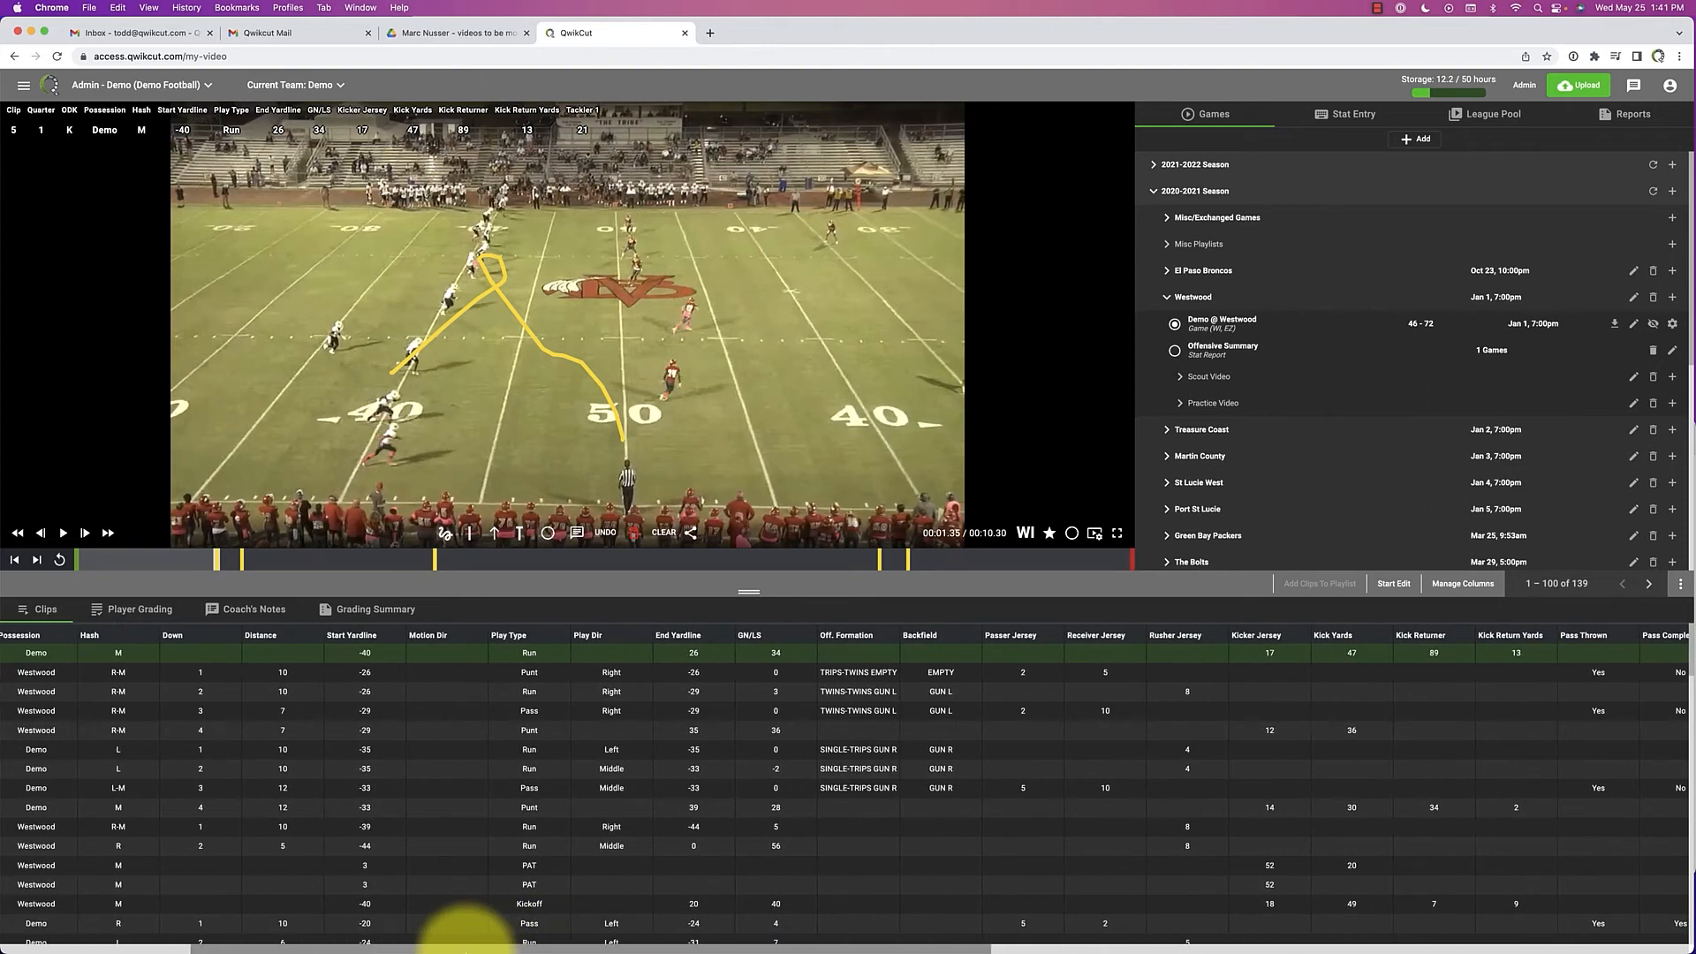